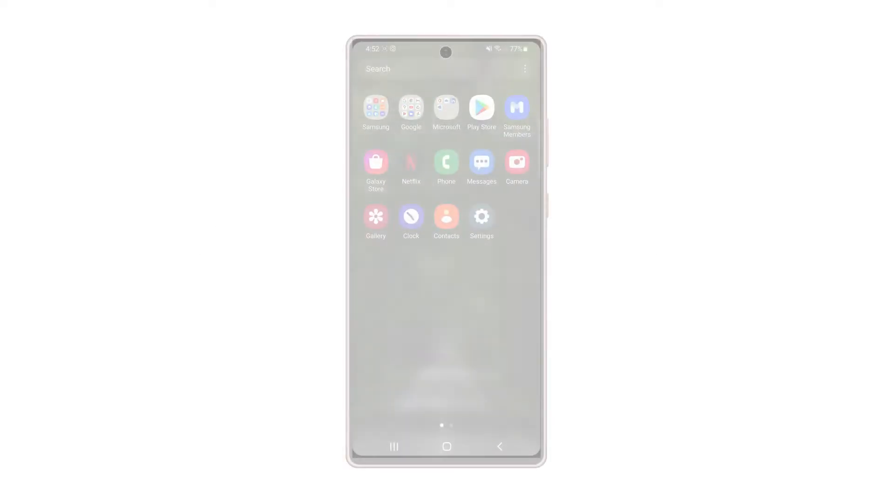
- Check the Connections settings, confirming Wi-Fi is on and connected to SSIDptt5GHz
left_click(480, 217)
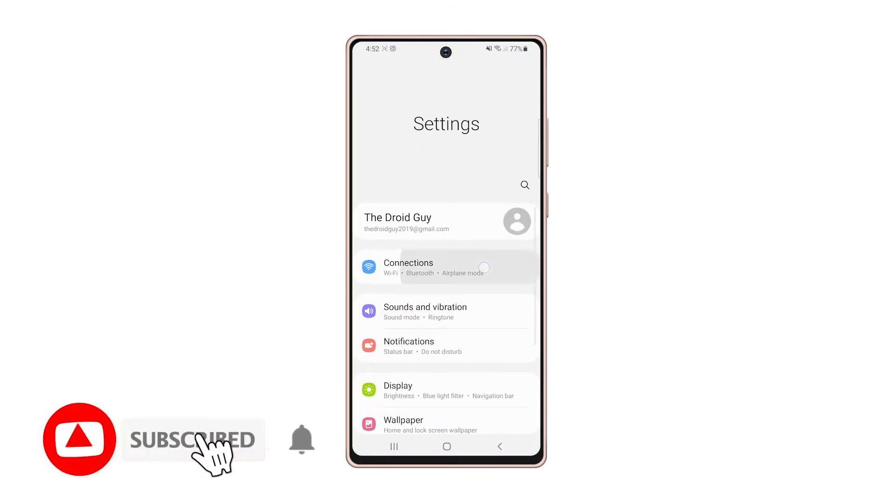
left_click(408, 267)
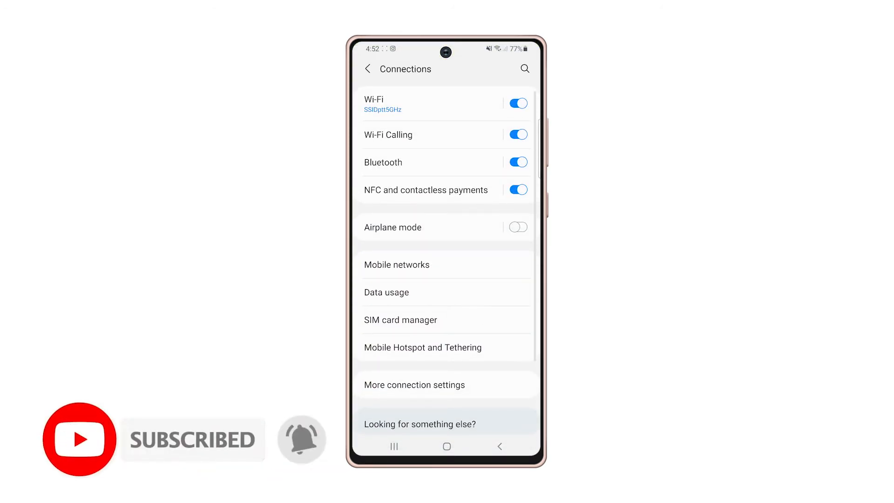
scroll("up", 3)
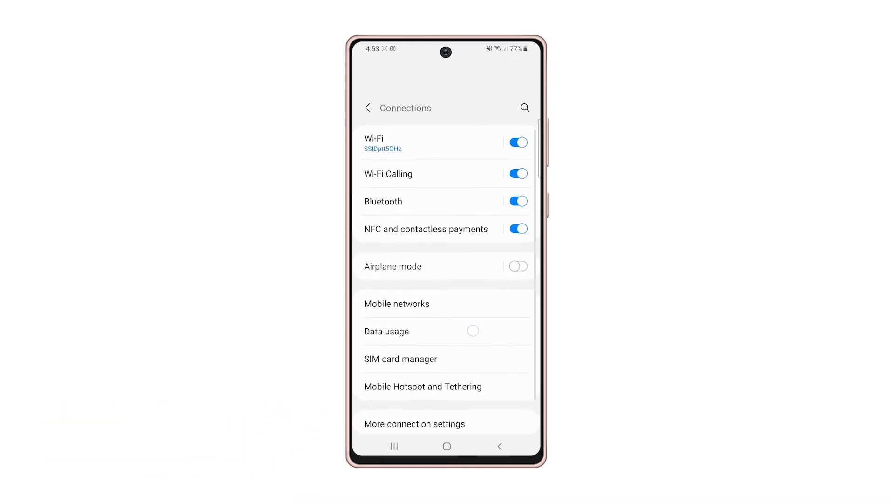
scroll("down", 3)
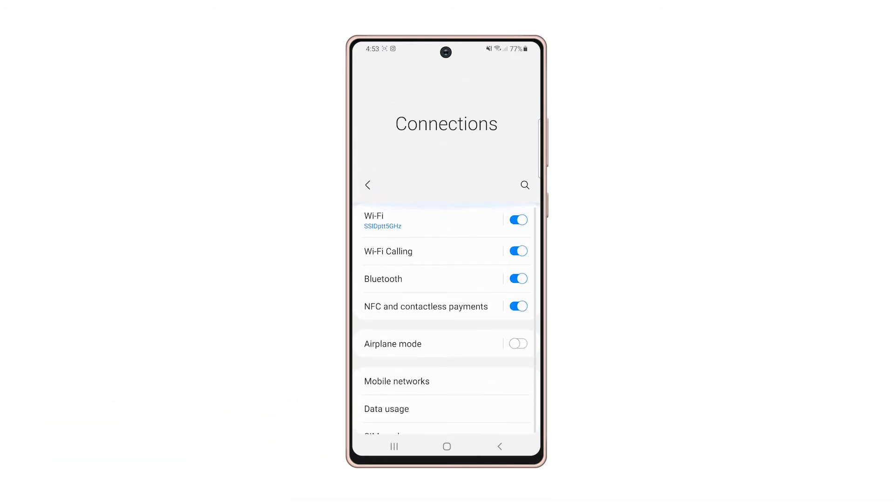
left_click(399, 219)
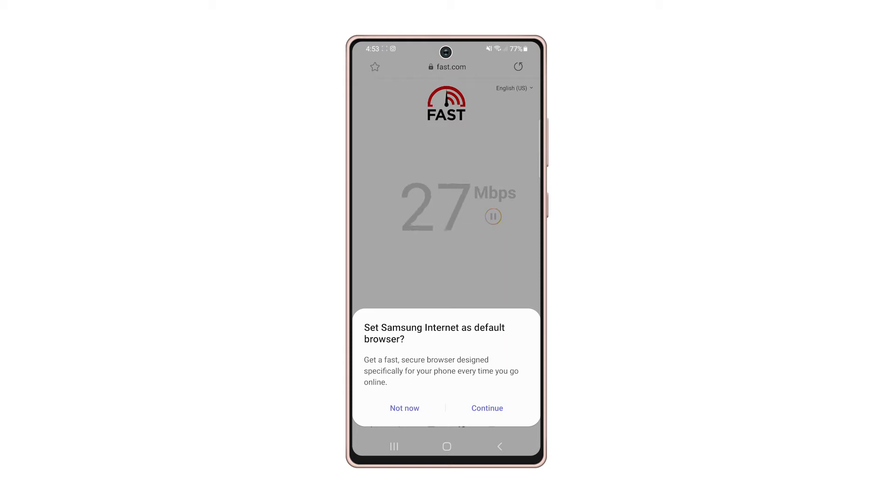
- Dismiss the default-browser prompt after fast.com shows 27 Mbps
left_click(447, 447)
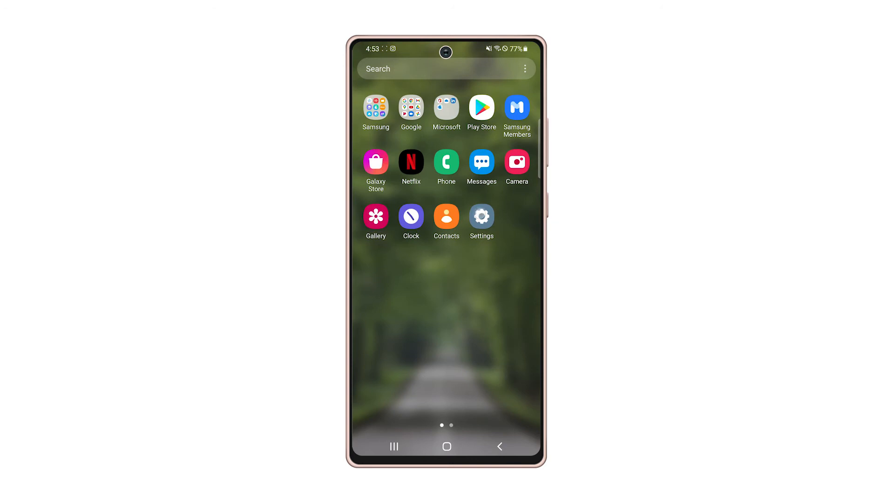
- Open the Reset page under General management in Settings
left_click(481, 216)
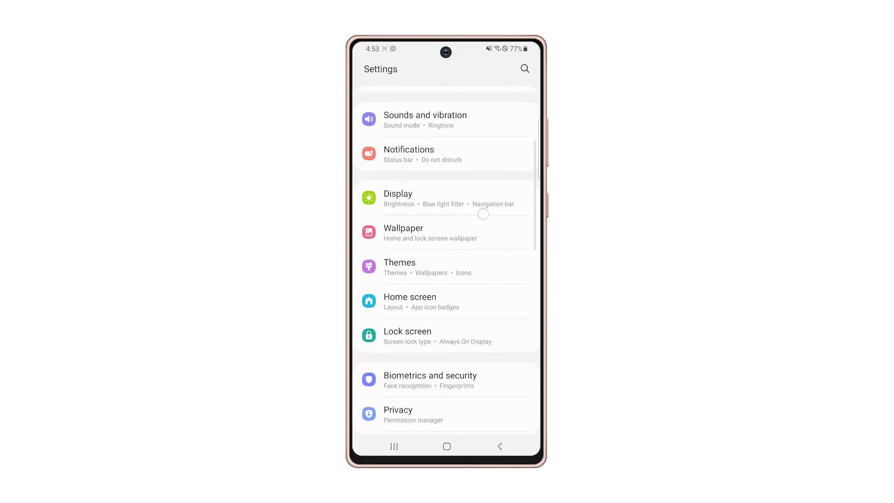
scroll("down", 3)
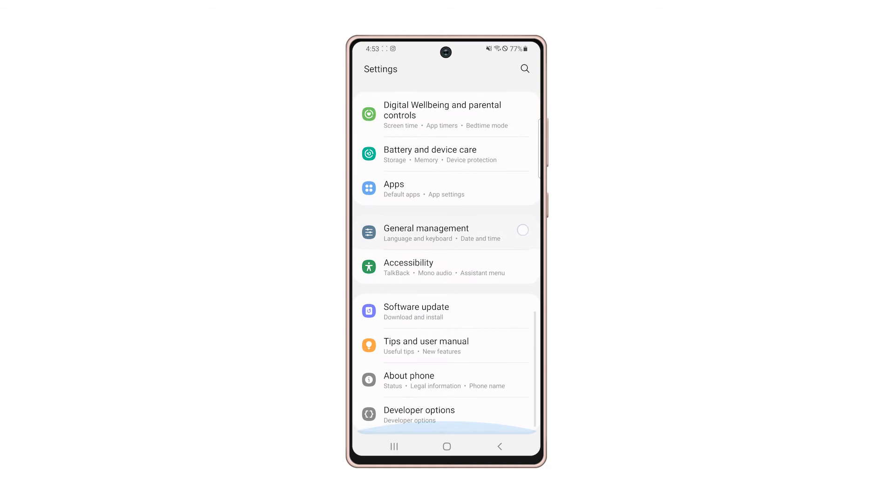
left_click(425, 232)
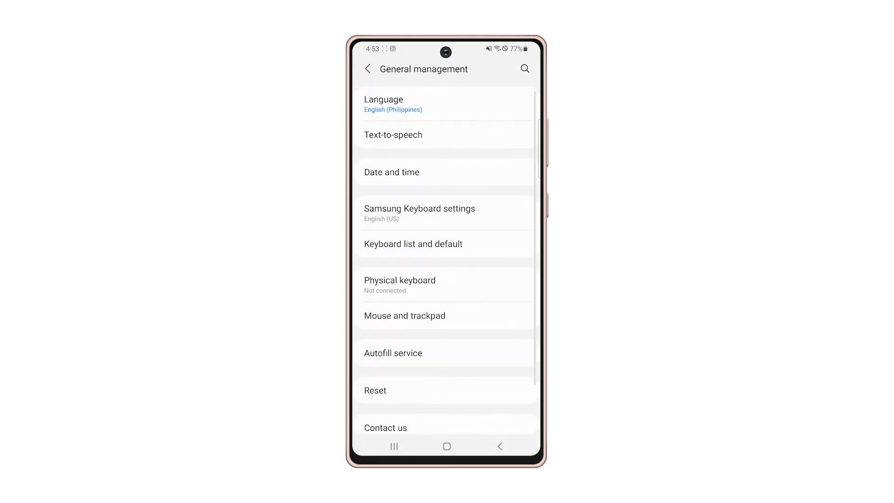
left_click(456, 390)
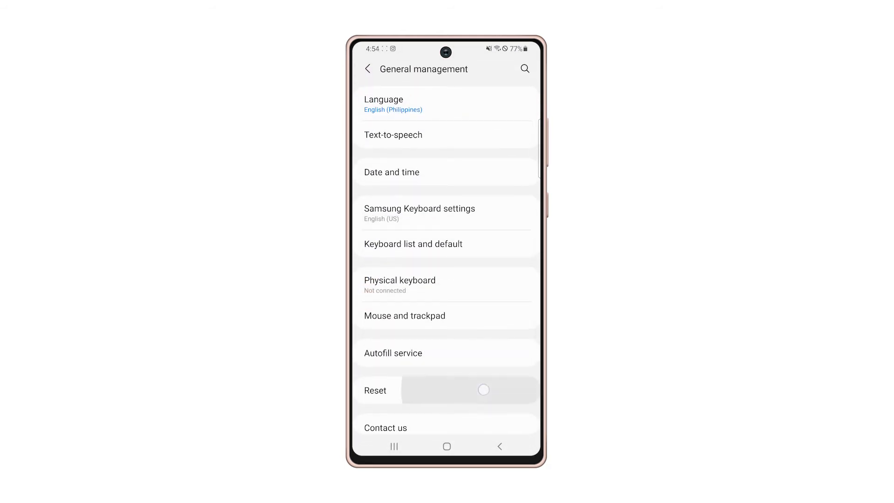
left_click(374, 391)
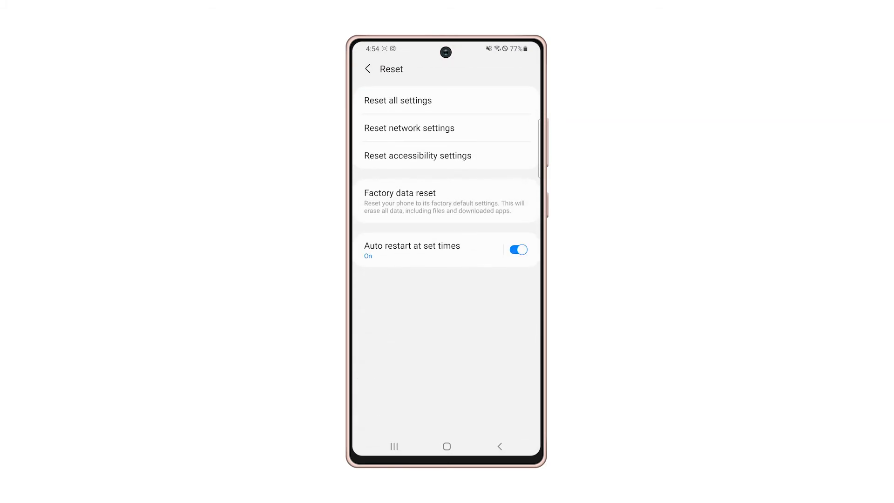
- Reset network settings covering Wi-Fi, mobile data and Bluetooth, then return home
left_click(409, 127)
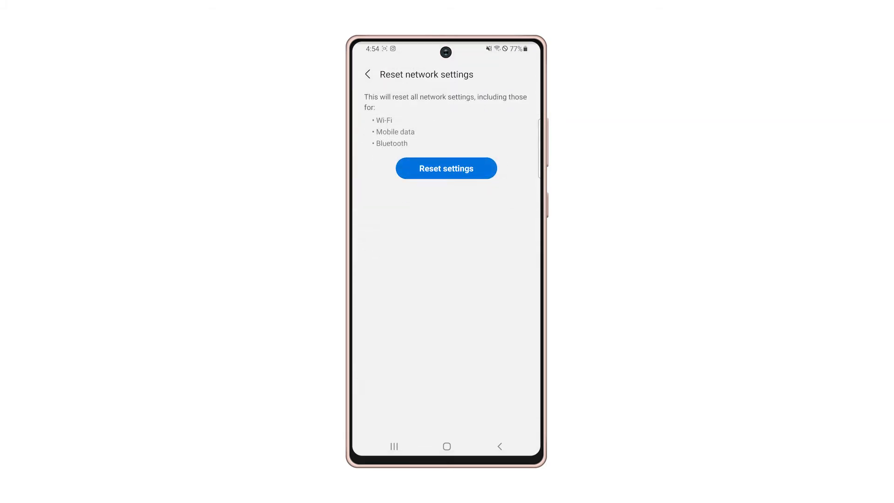
left_click(446, 168)
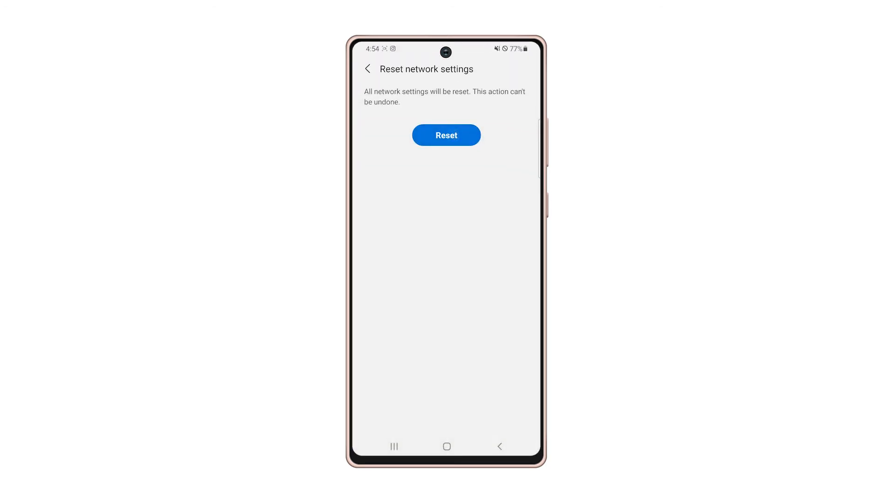
left_click(446, 135)
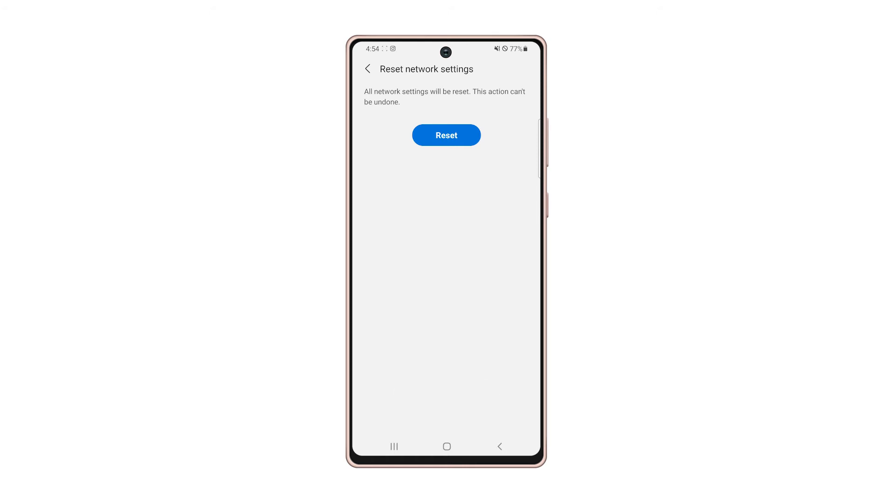
left_click(446, 446)
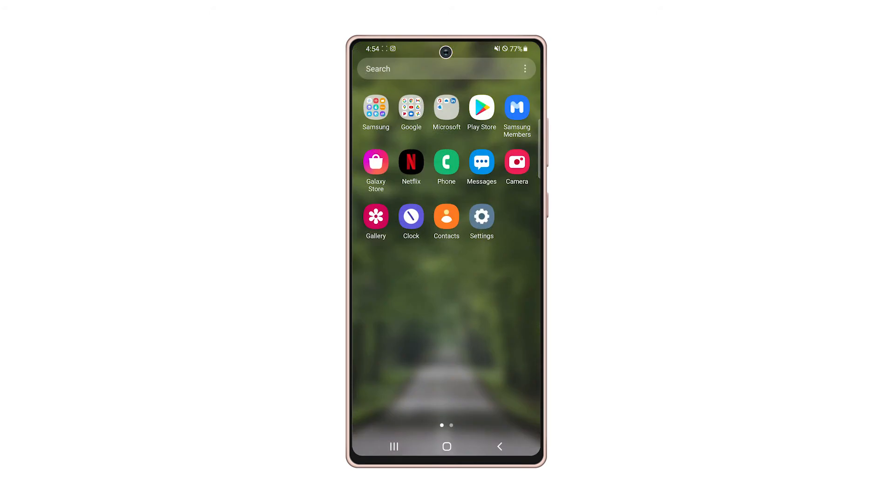
- Join SSIDptt5GHz from the Wi-Fi list using its password
left_click(480, 217)
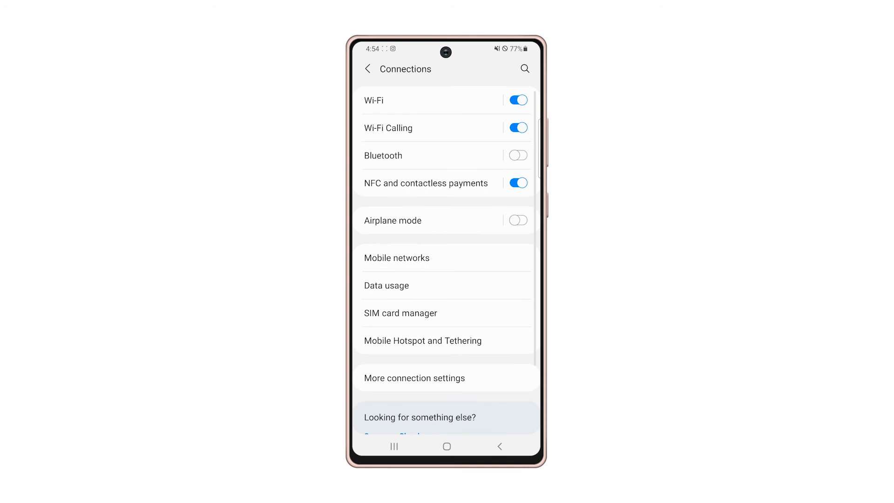
left_click(399, 100)
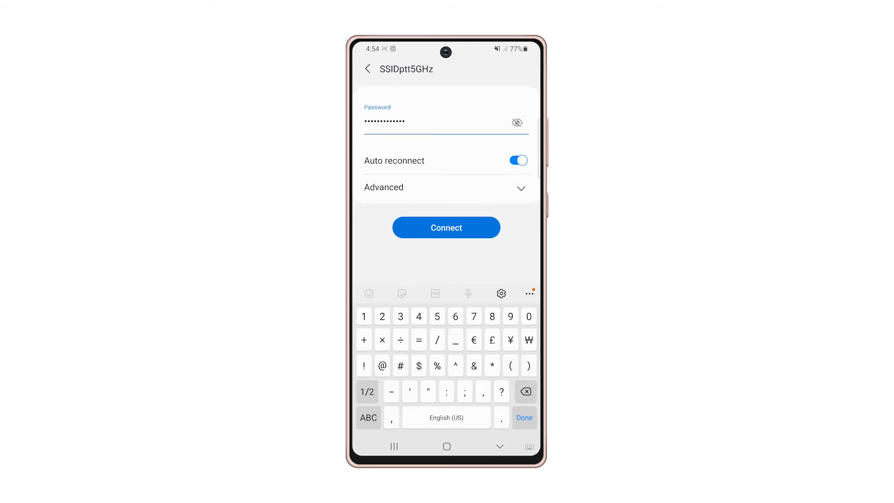
left_click(446, 228)
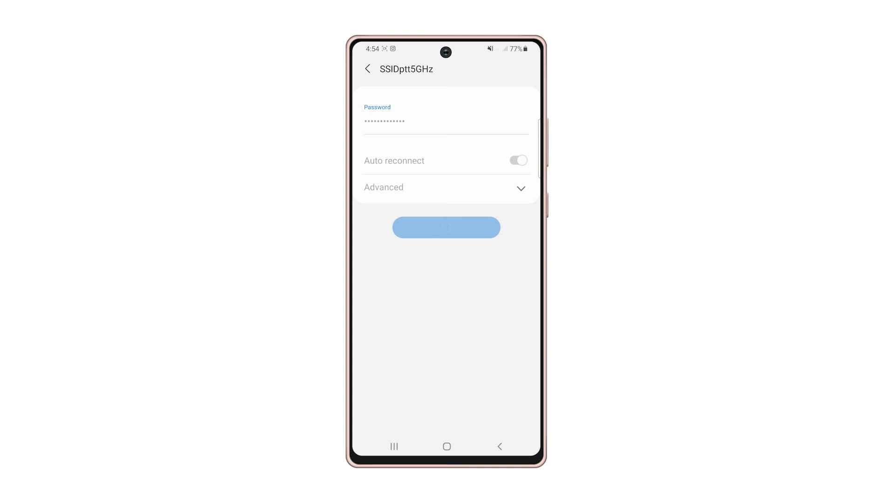
left_click(446, 226)
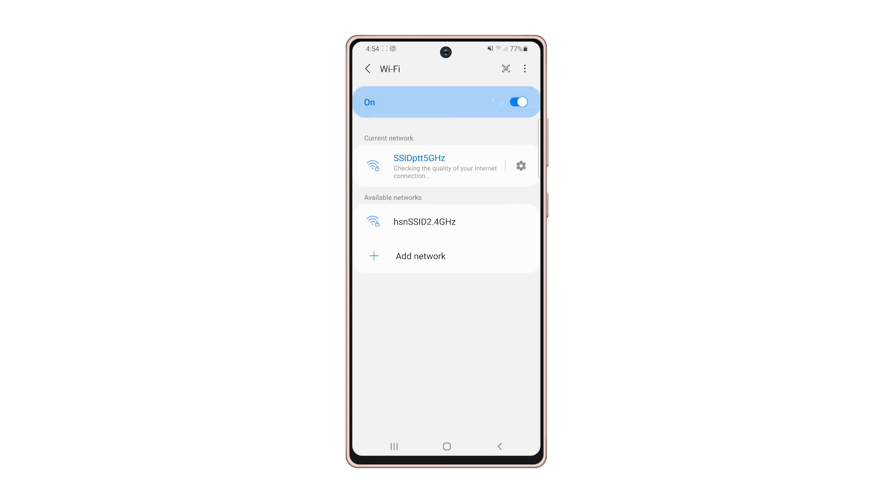